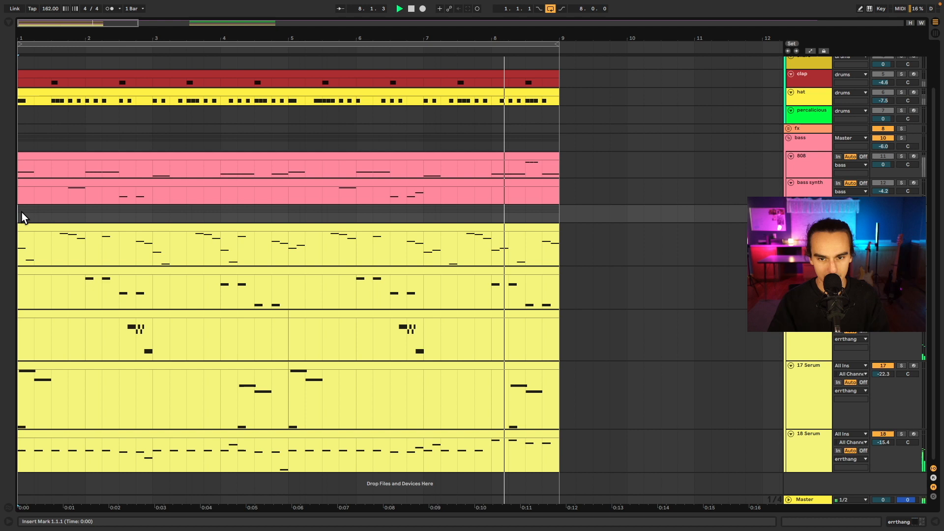
Open the first yellow octave-jumping melody clip in the MIDI Note Editor
left_click(410, 8)
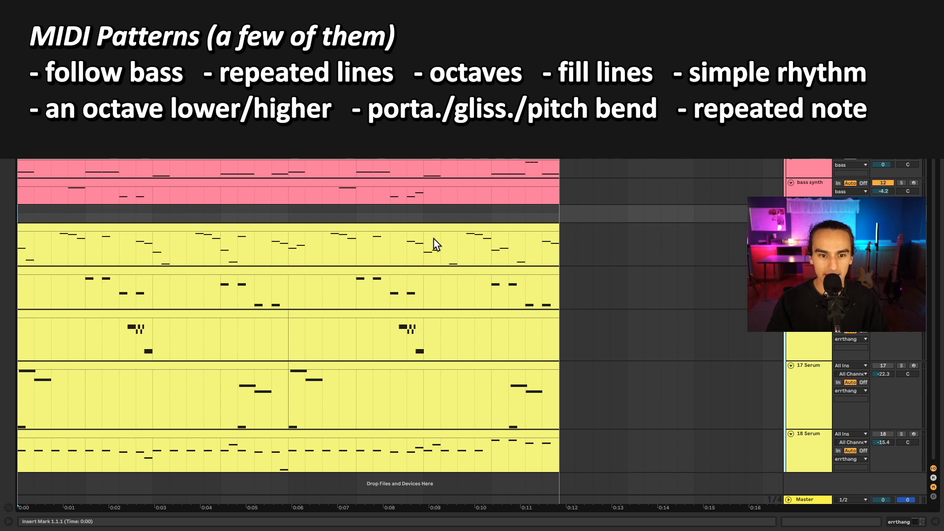
left_click(54, 244)
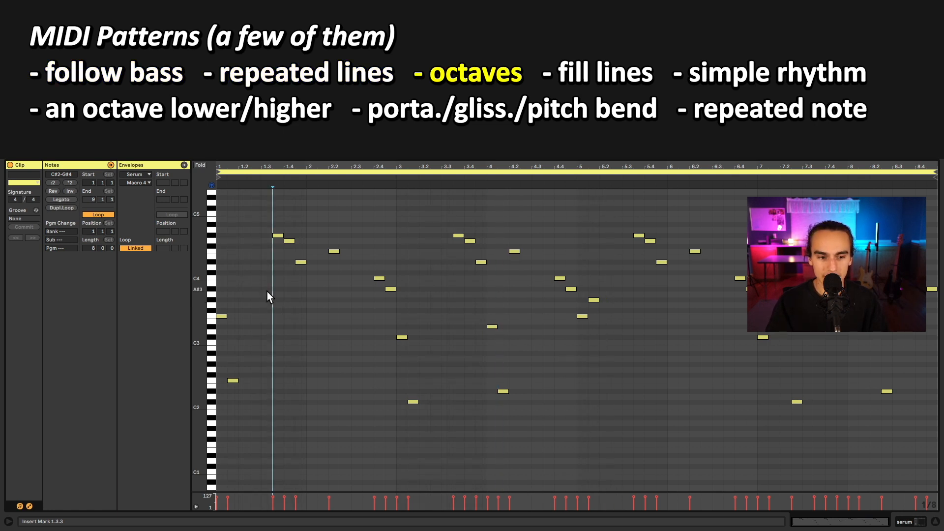
Display the 15 Serum clip's repeated F, D, C, G rhythm in the note editor
left_click_drag(337, 313, 372, 439)
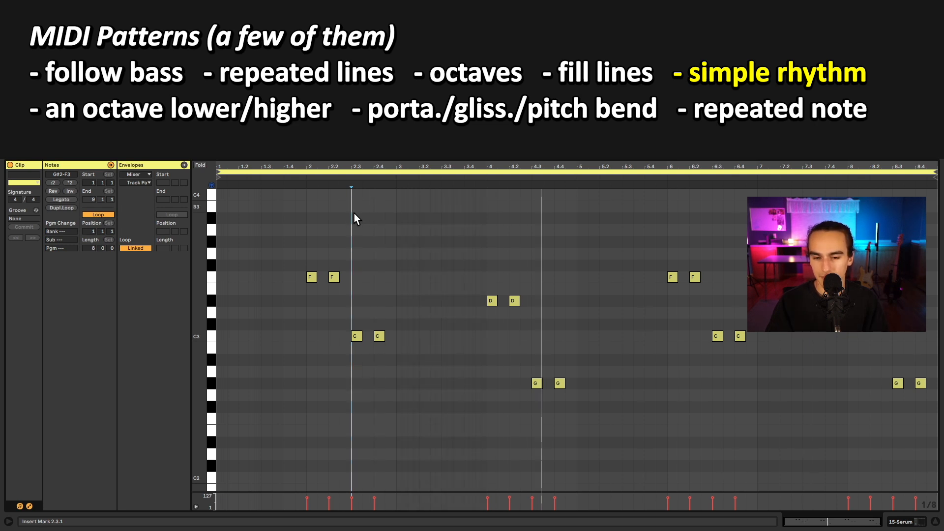
Open the short fill clip's 1/16 notes around C5 in the note editor
left_click(311, 277)
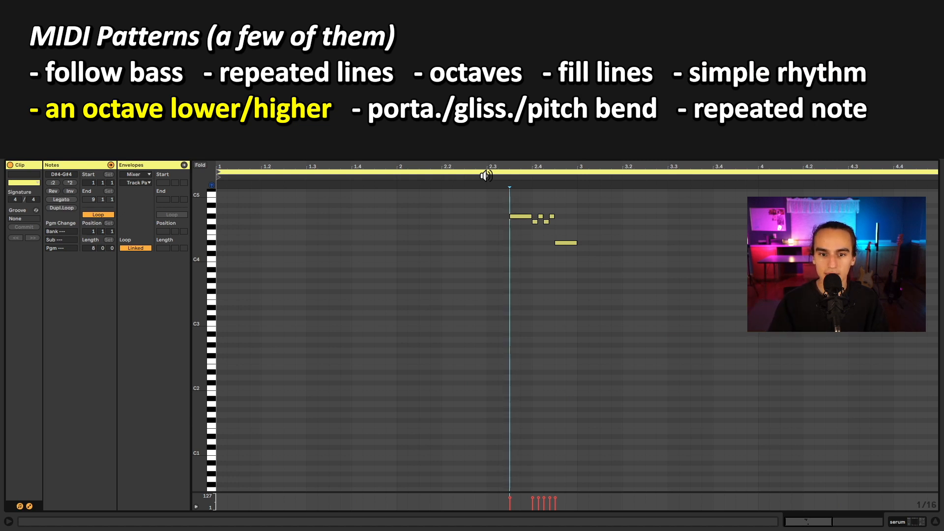
Return to Arrangement View with the serum track's Pitch effect and Serum rack visible
left_click(577, 187)
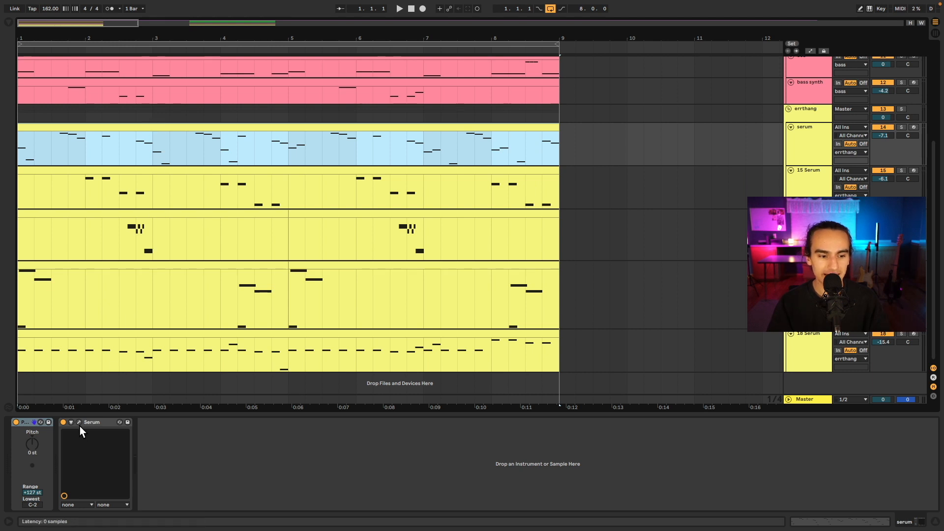
double_click(92, 422)
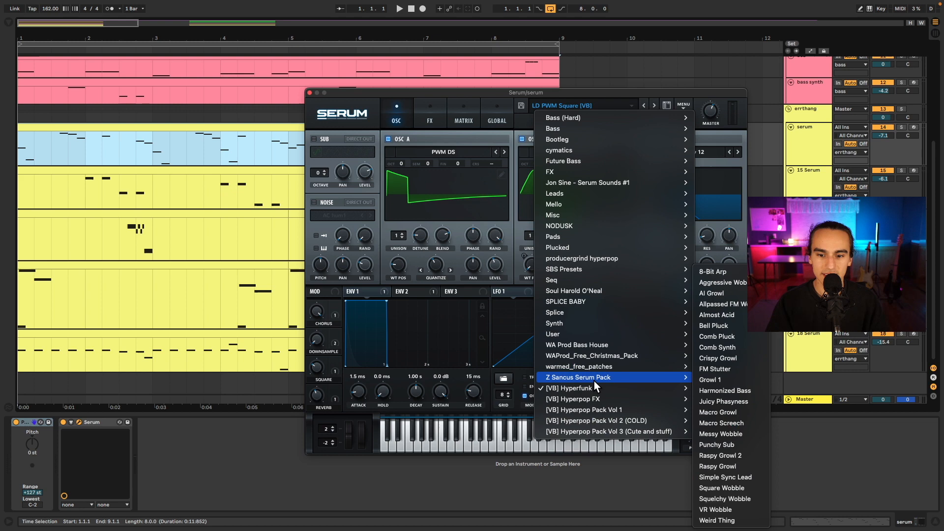
left_click(568, 388)
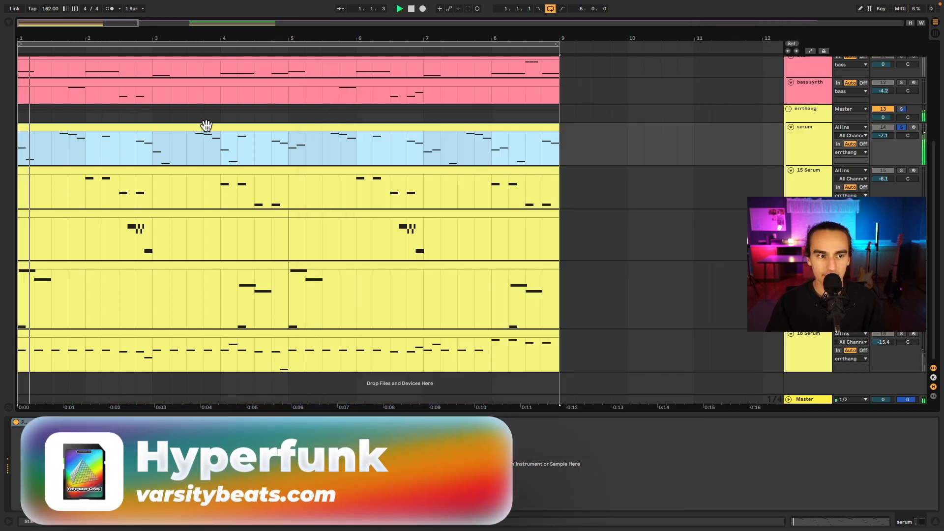
left_click(399, 8)
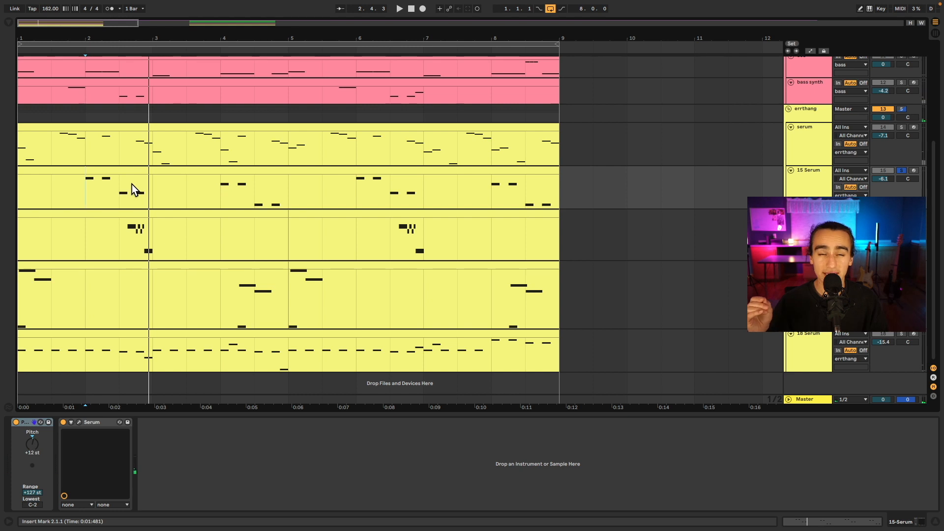
Show the 15 Serum and 18 Serum chains: Pitch +12 st, Serum and Auto Pan
left_click(398, 8)
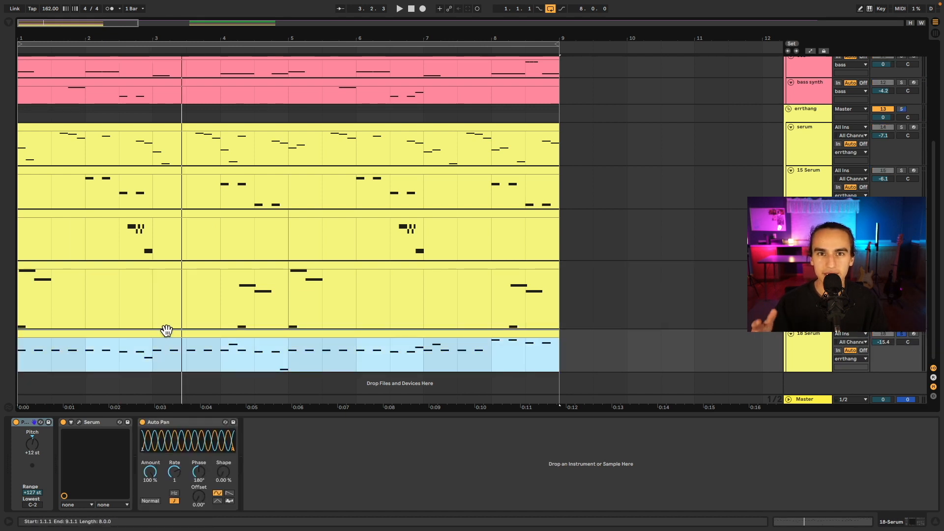
left_click(399, 8)
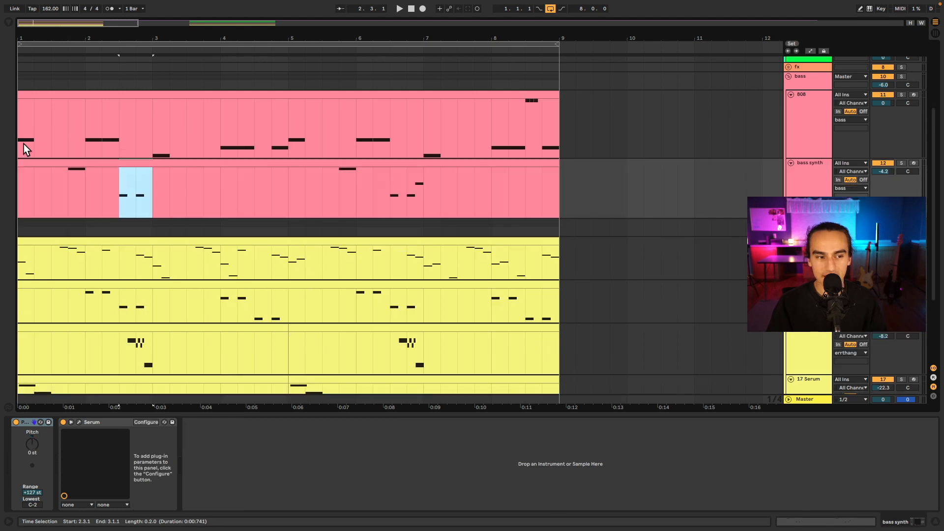
mouse_move(48, 105)
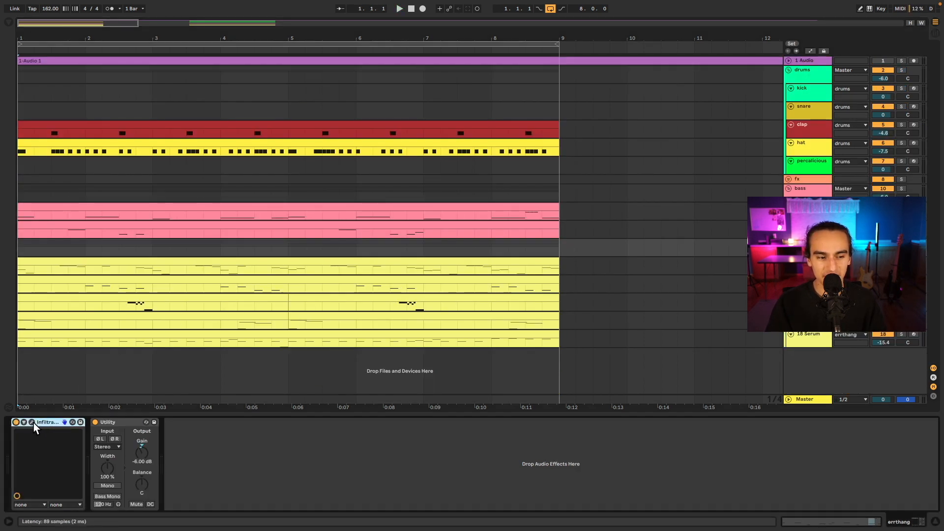
Open Infiltrator, toggle it off and on, and view its Delay, Reverse, Comb, Vocoder, Loop sequence
left_click(30, 421)
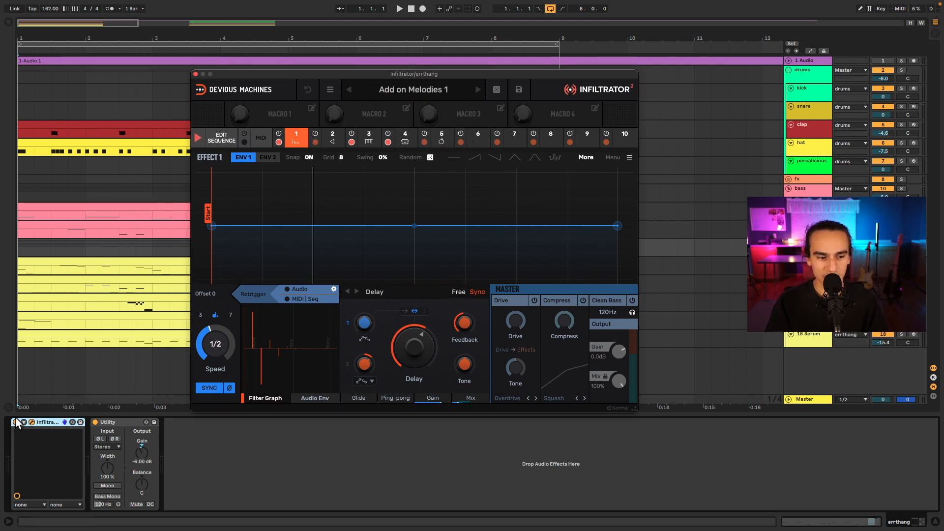
left_click(399, 9)
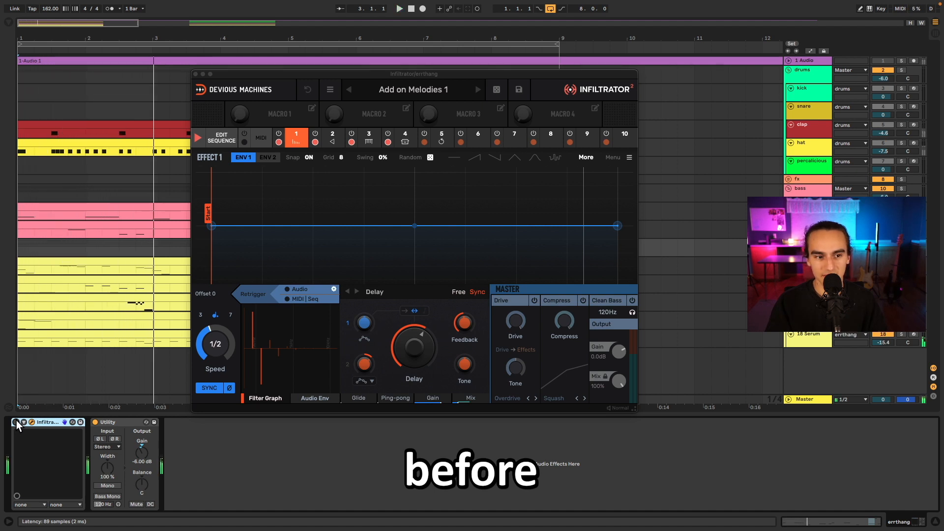
left_click(399, 8)
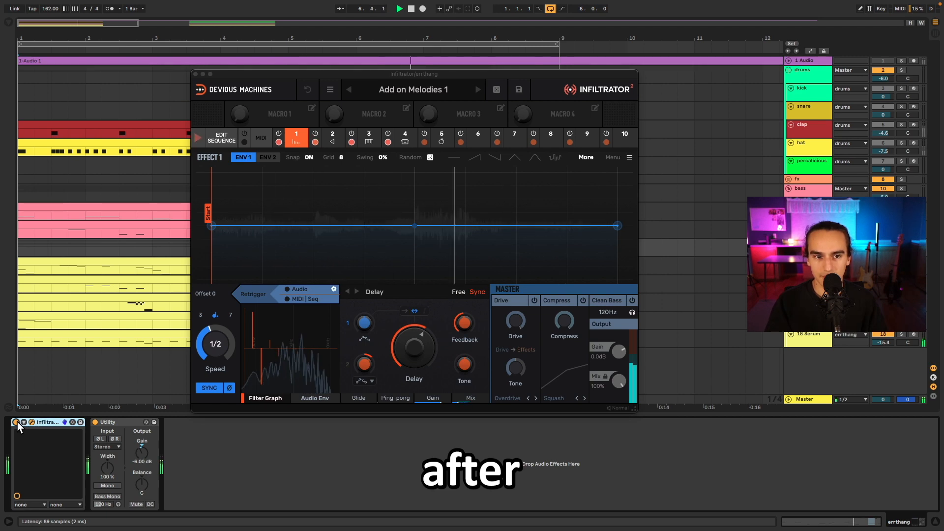
left_click(220, 137)
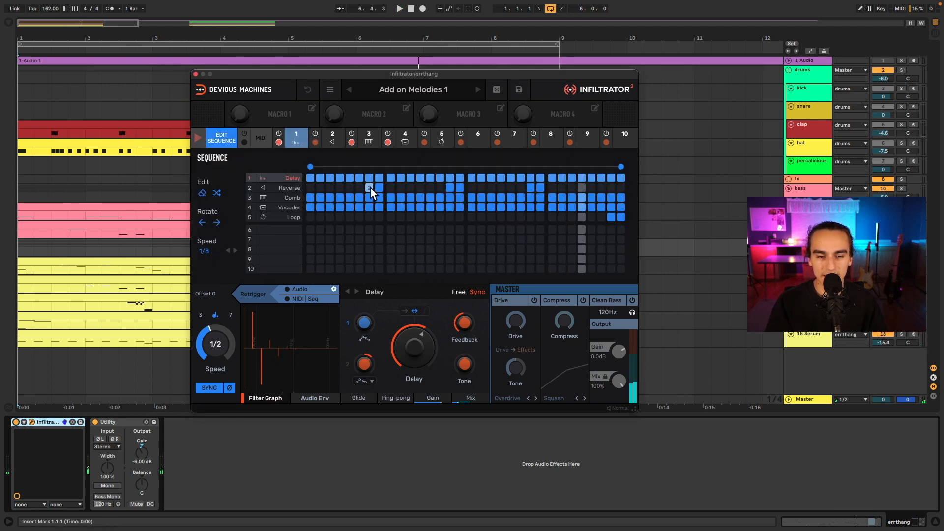